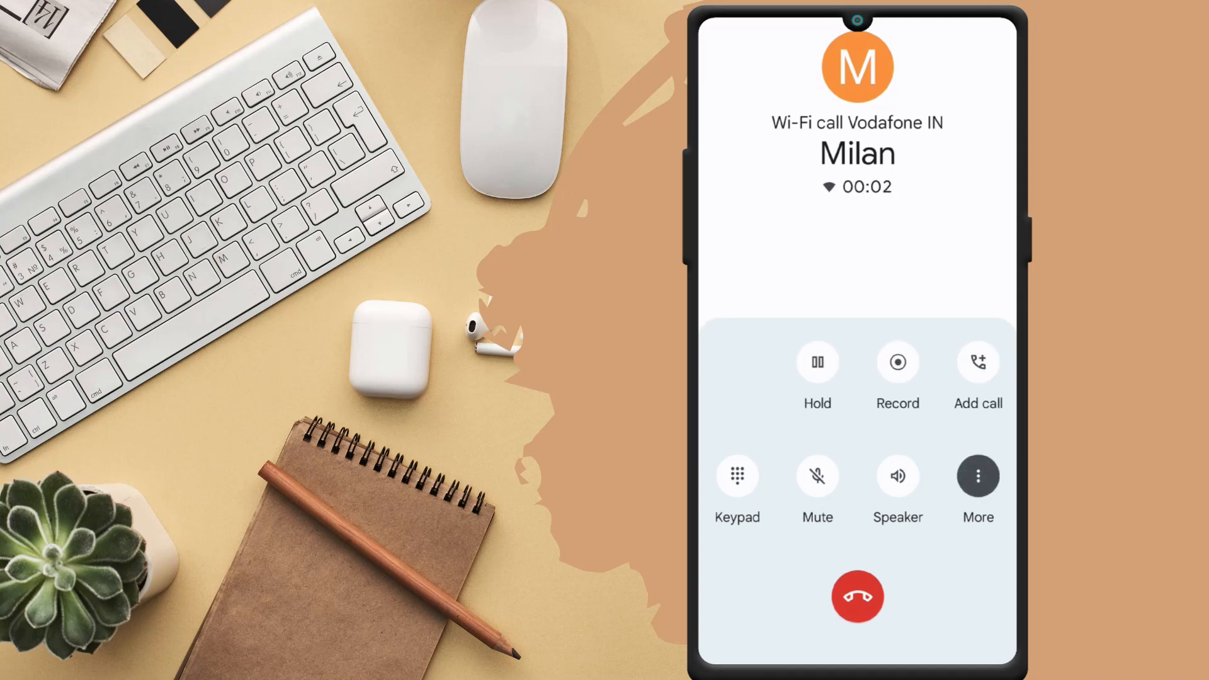
- Record part of the call with Milan, stop the recording, and hang up
click(897, 361)
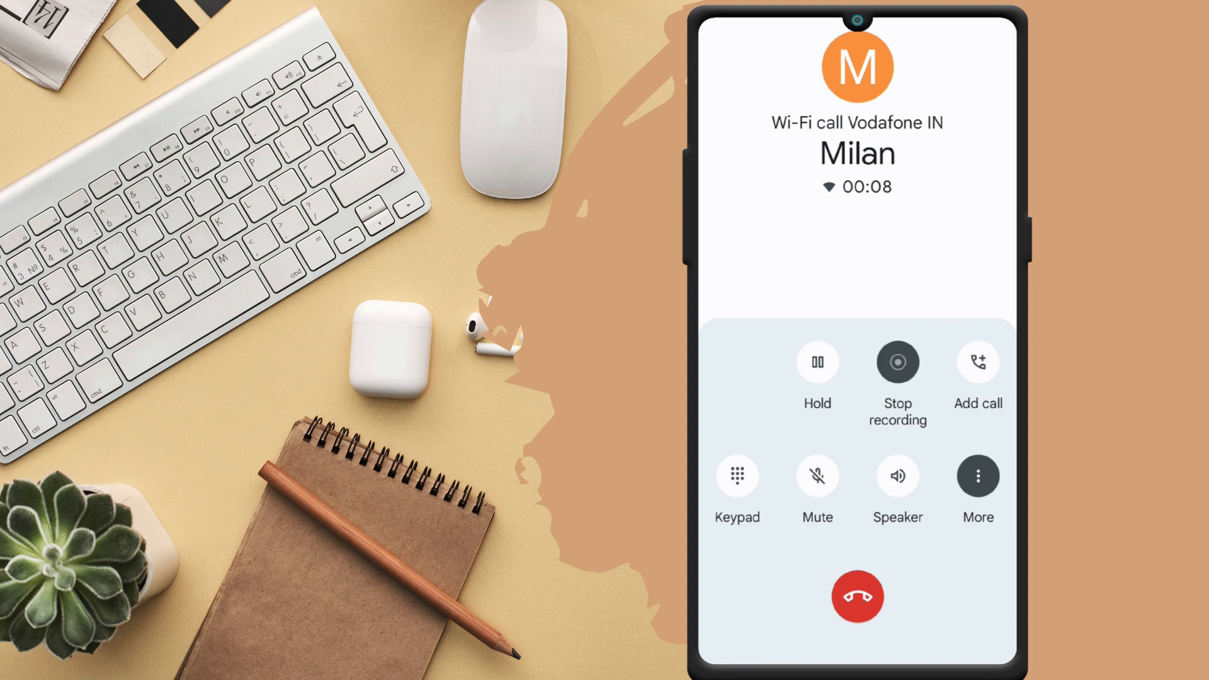
click(896, 363)
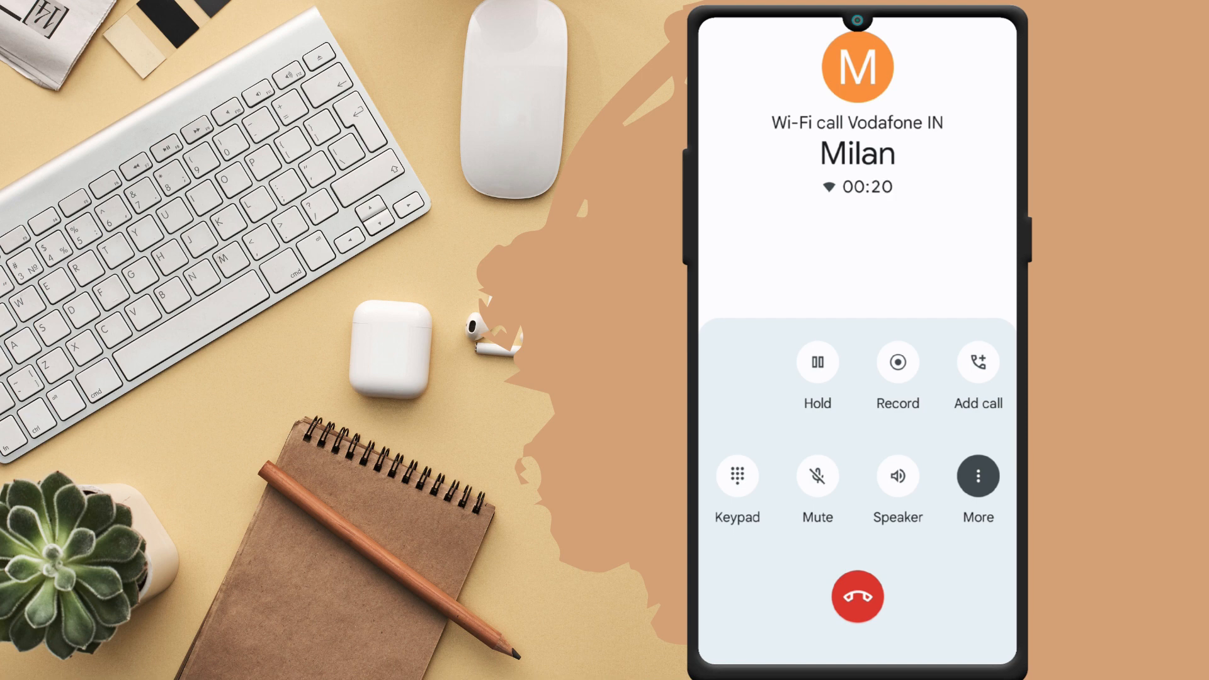
click(855, 597)
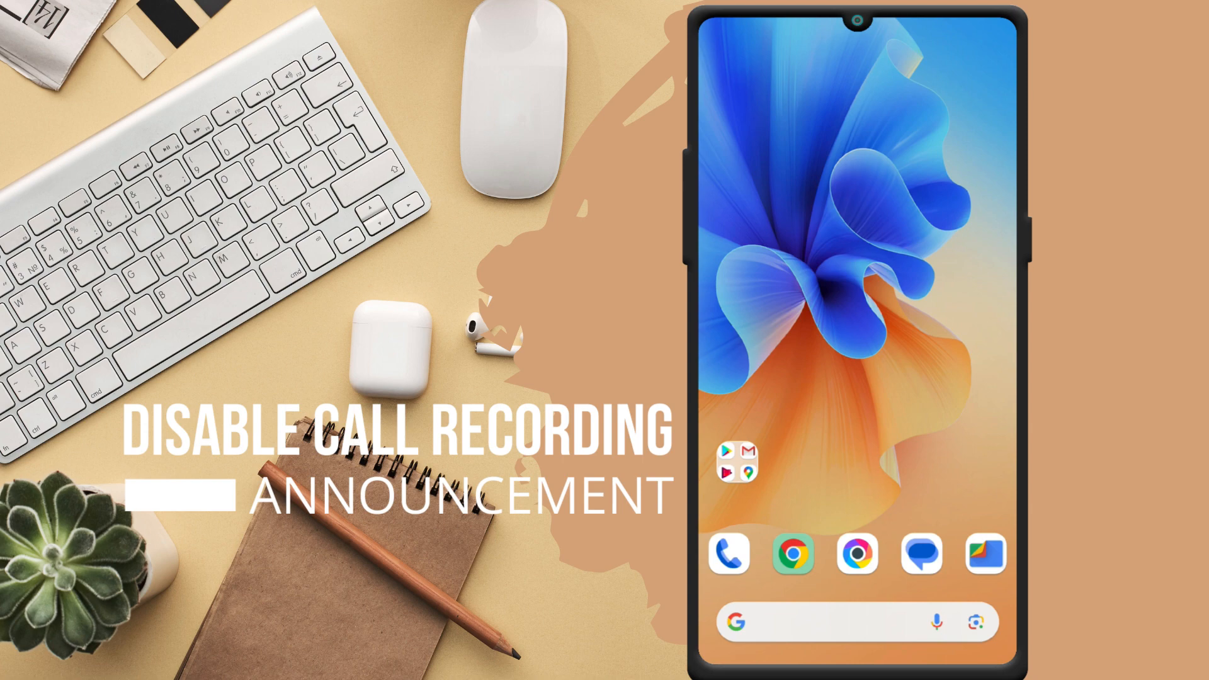
- Uninstall the Phone app's updates in Play Store and uncheck Enable auto-update
click(730, 469)
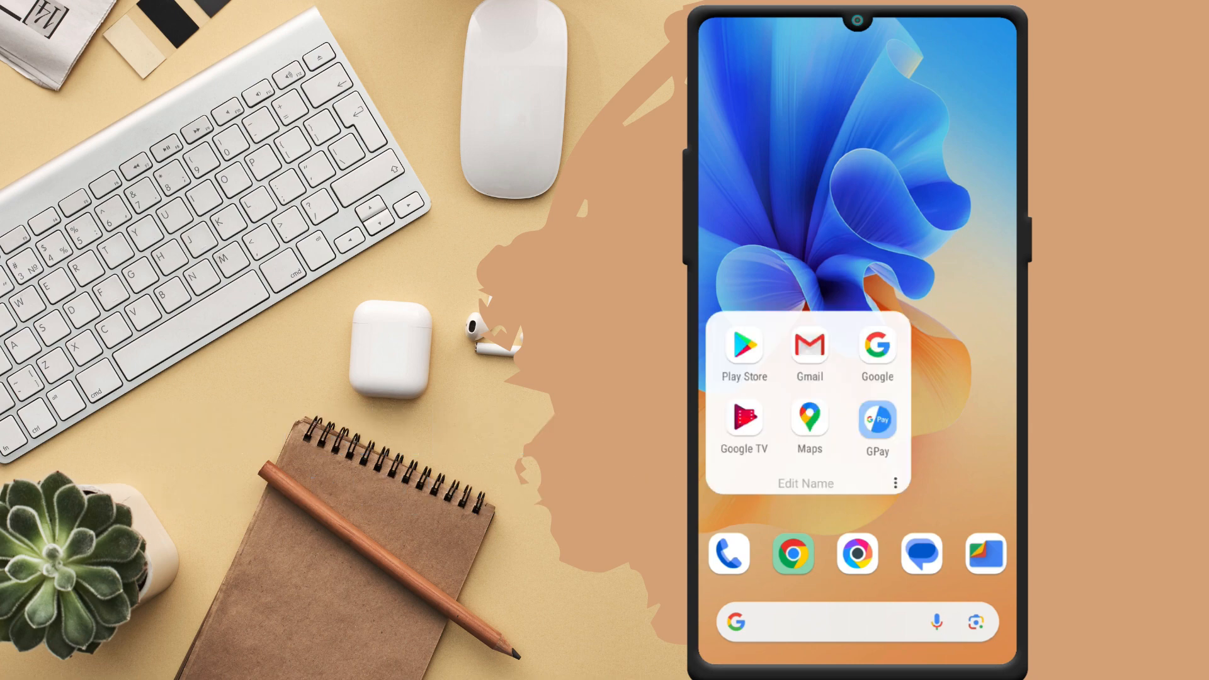
click(742, 346)
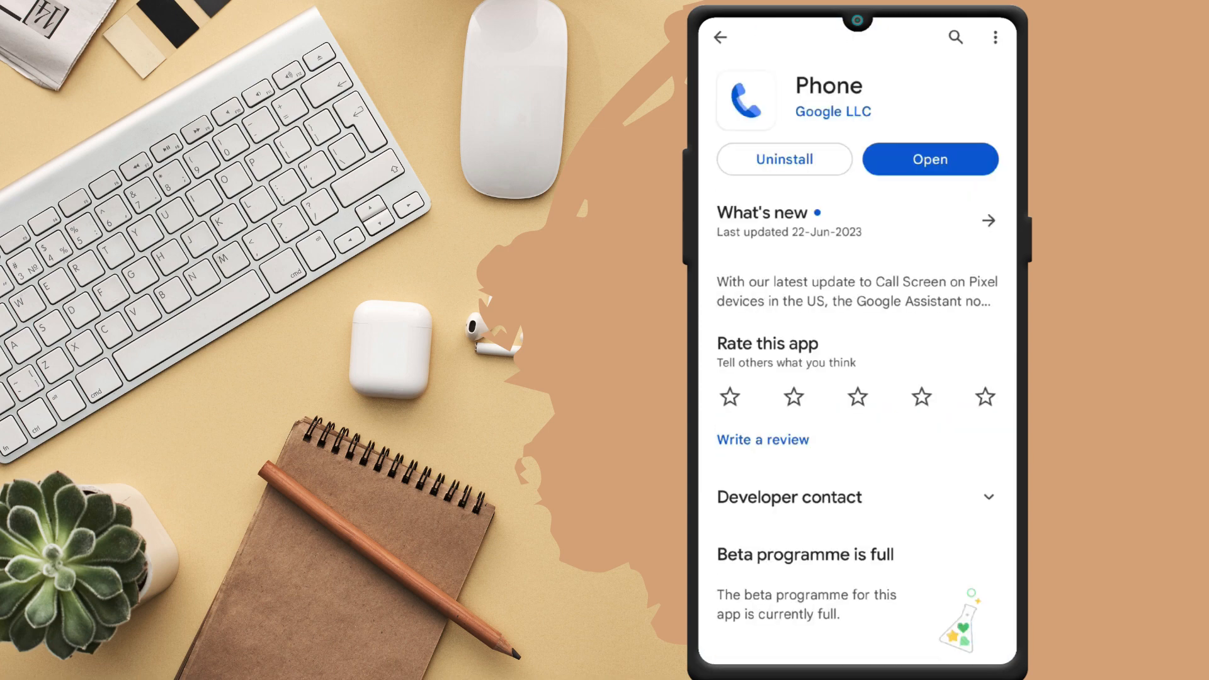
click(783, 158)
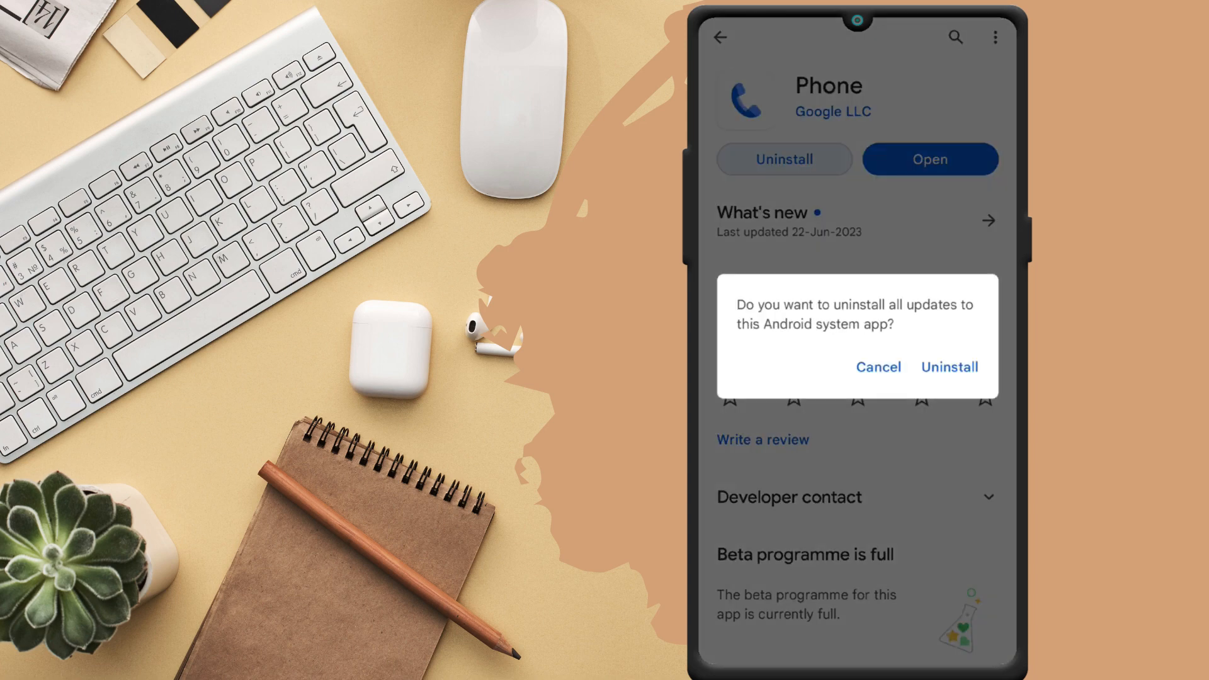
click(949, 367)
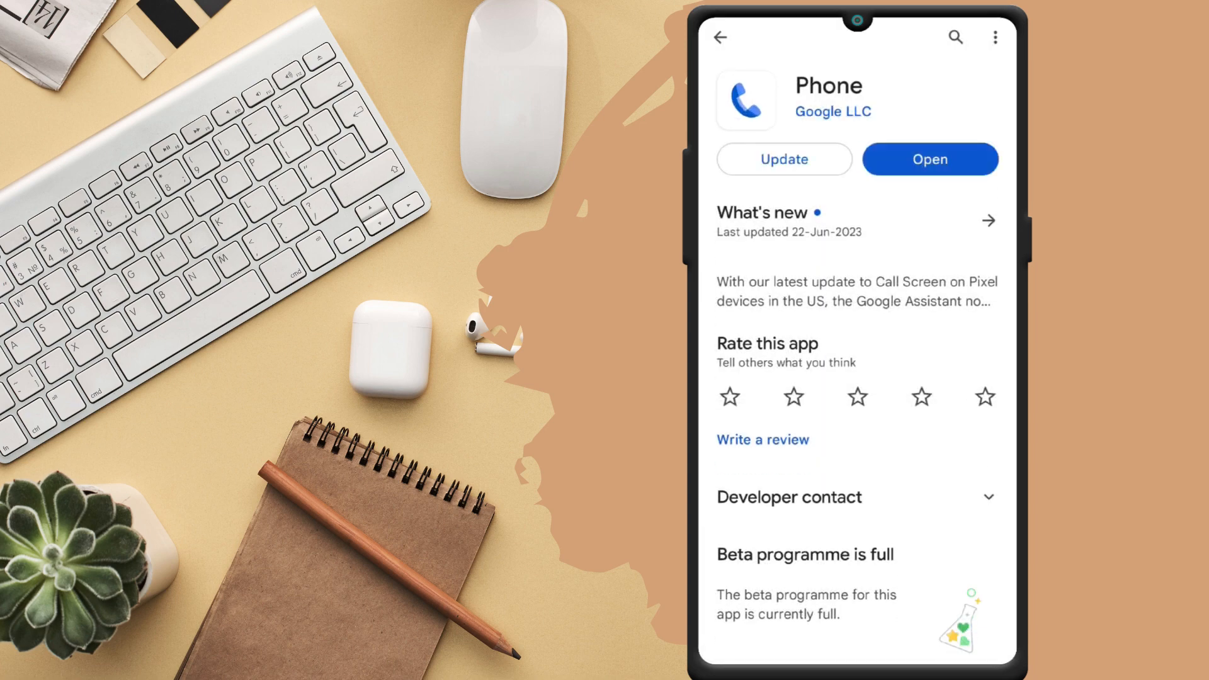
click(994, 37)
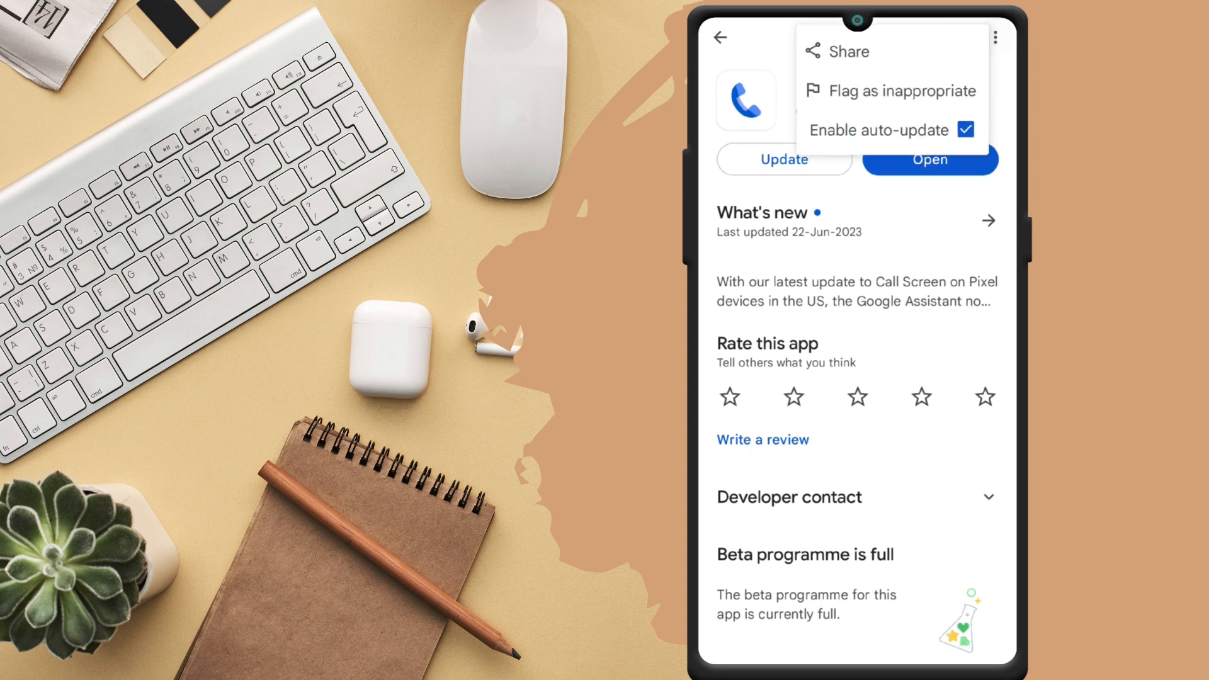
click(964, 130)
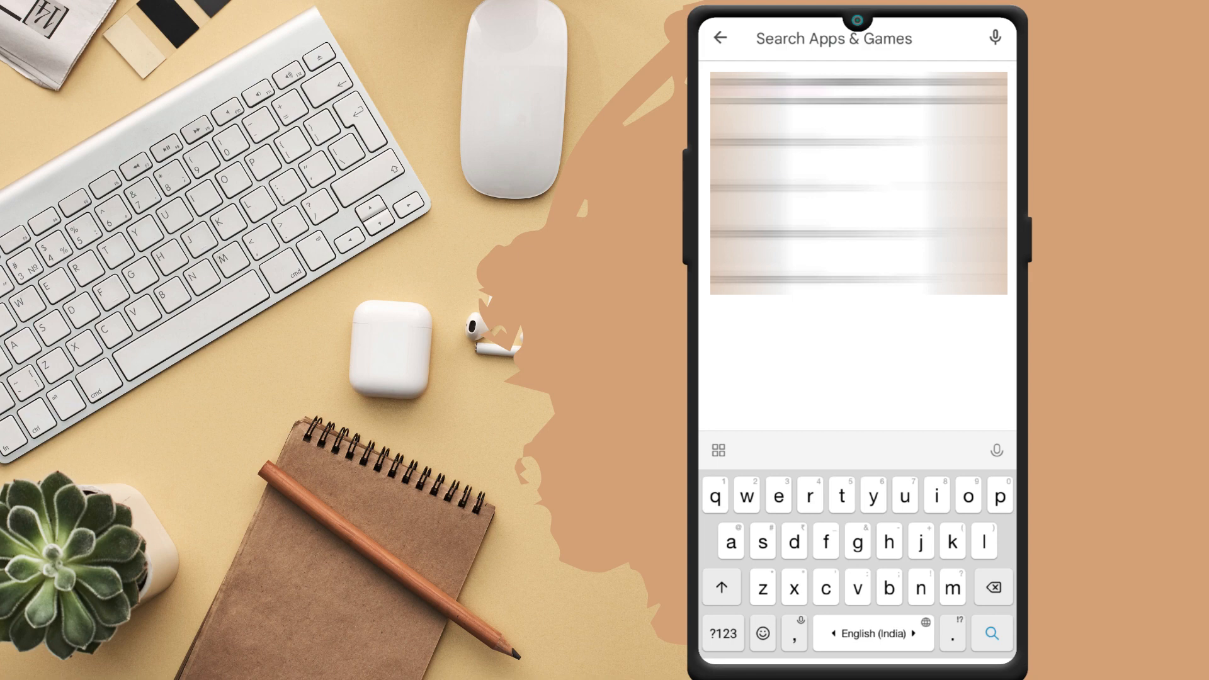
- Leave the Play Store and launch the Settings app
click(719, 38)
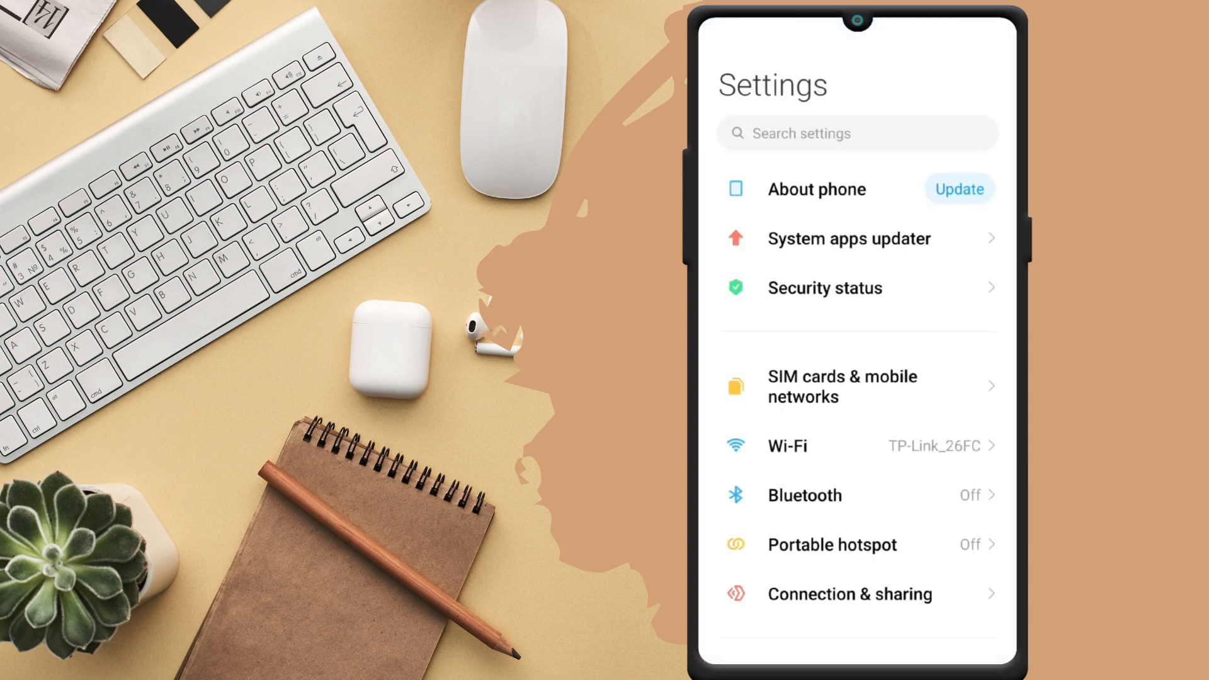
text(tex)
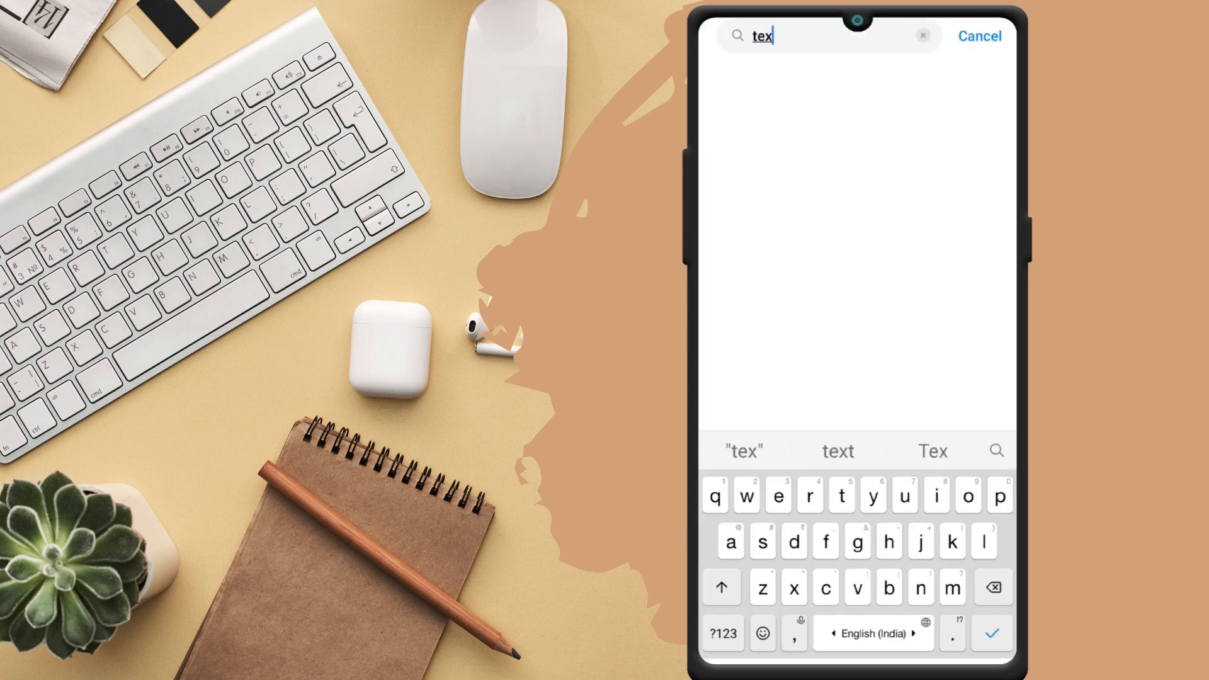
text(text to speech)
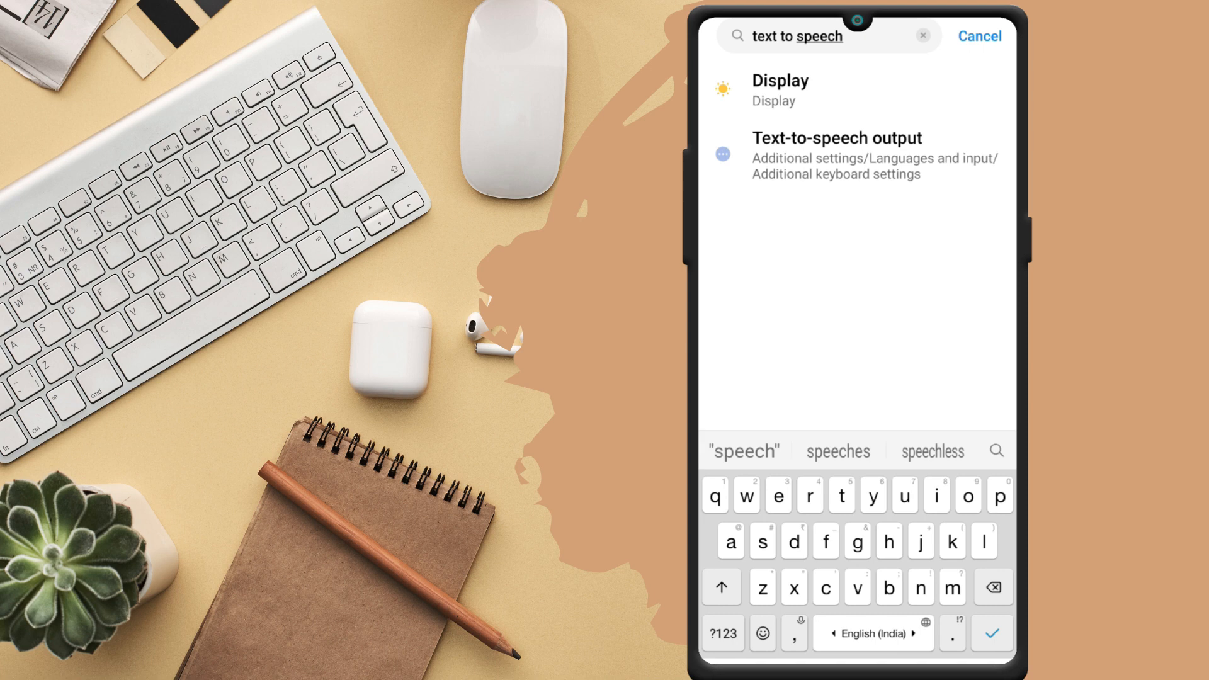
click(856, 156)
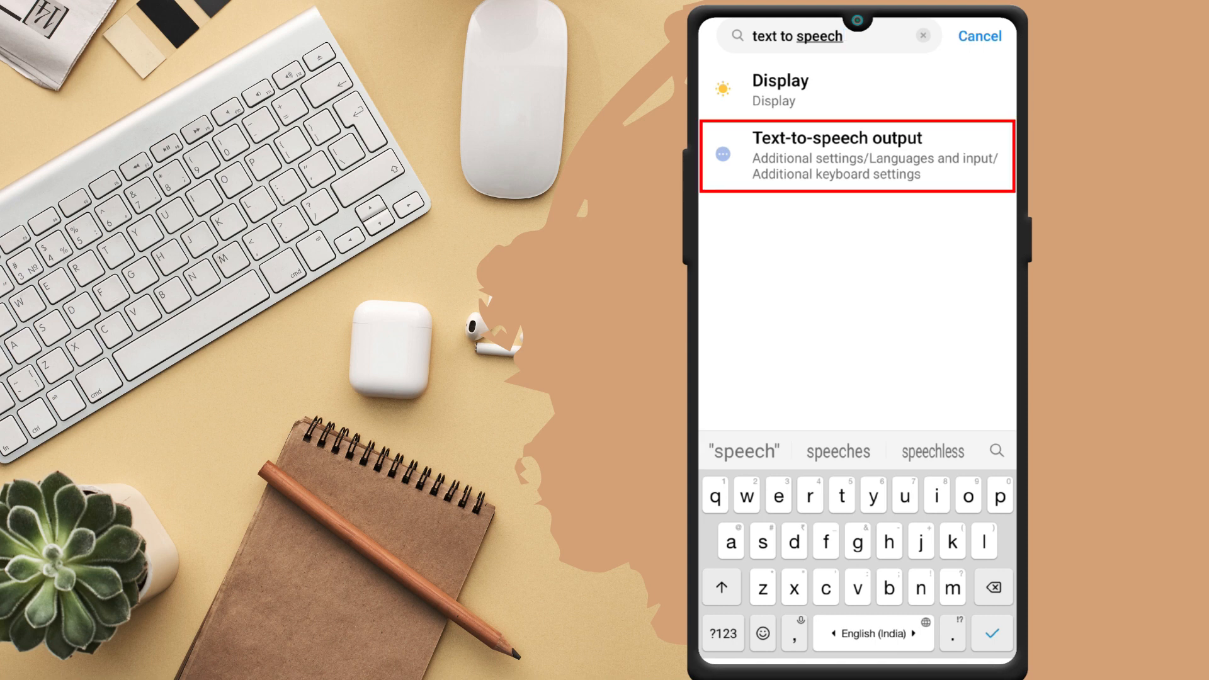
click(856, 155)
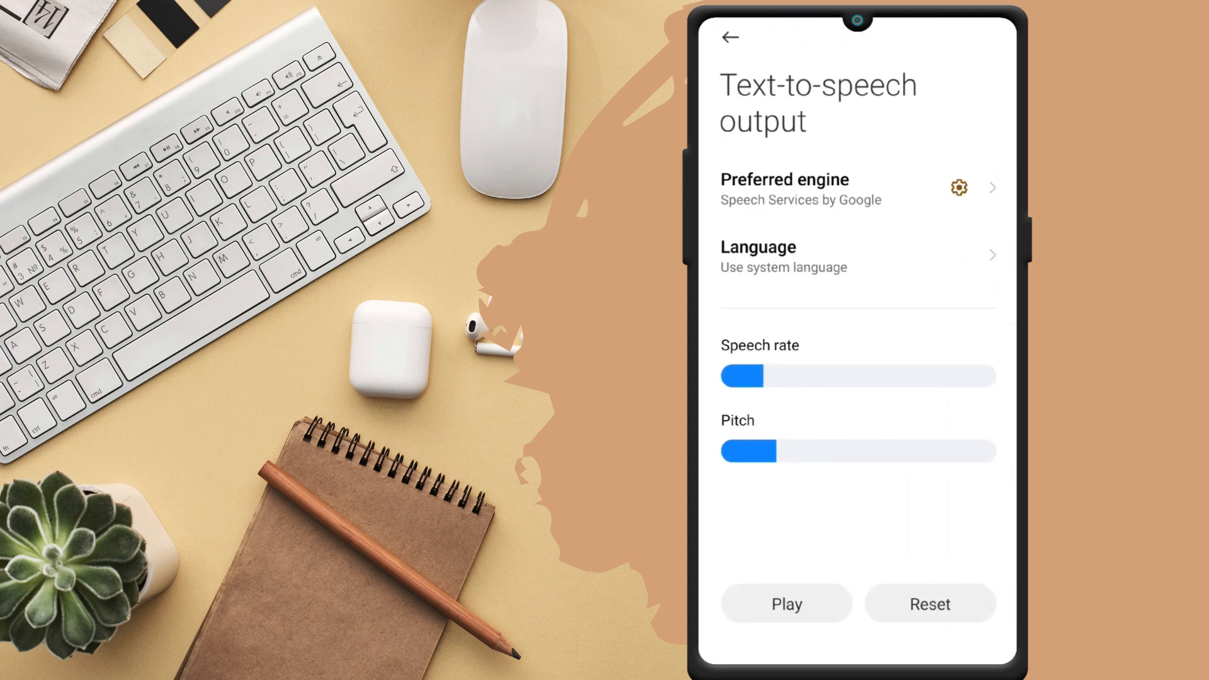
text(text to speech)
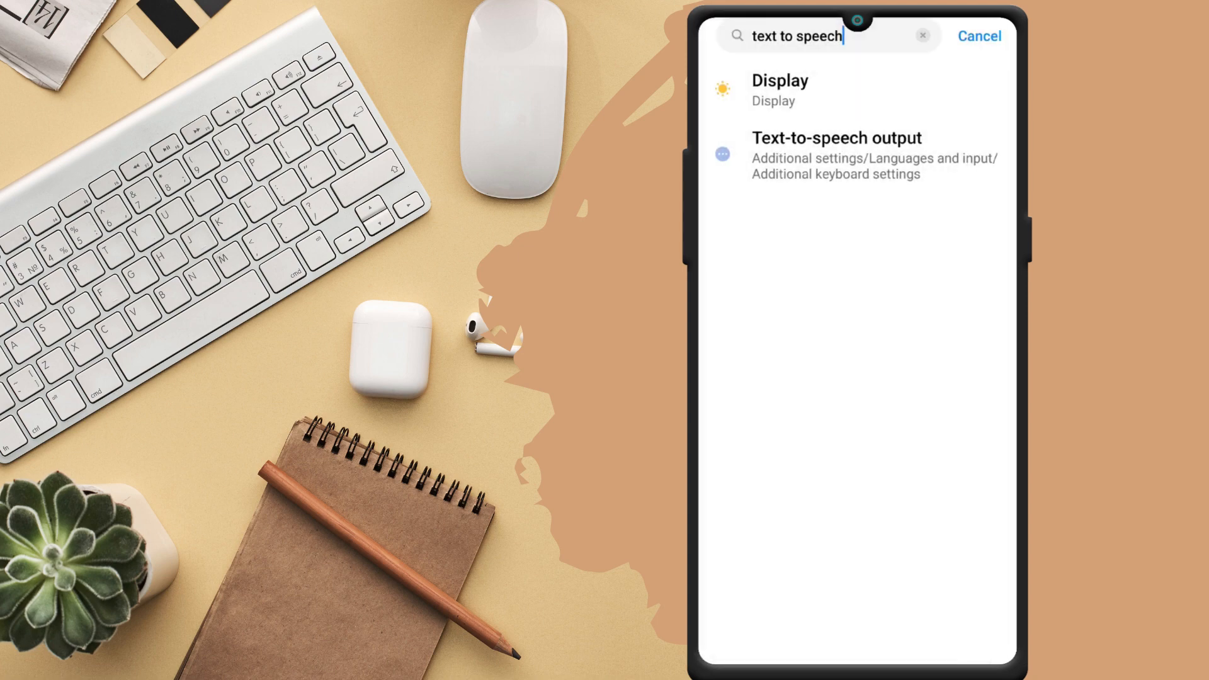
click(978, 35)
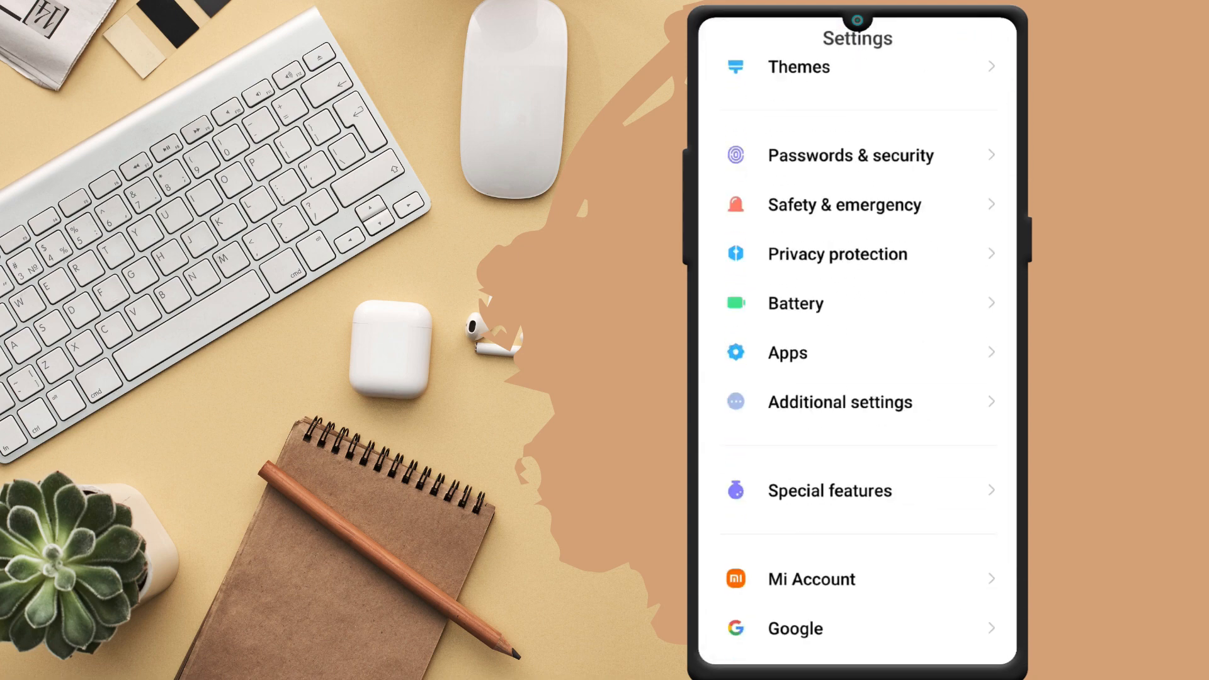
- Set TTSLexx as the preferred text-to-speech engine, then go to the home screen
click(839, 402)
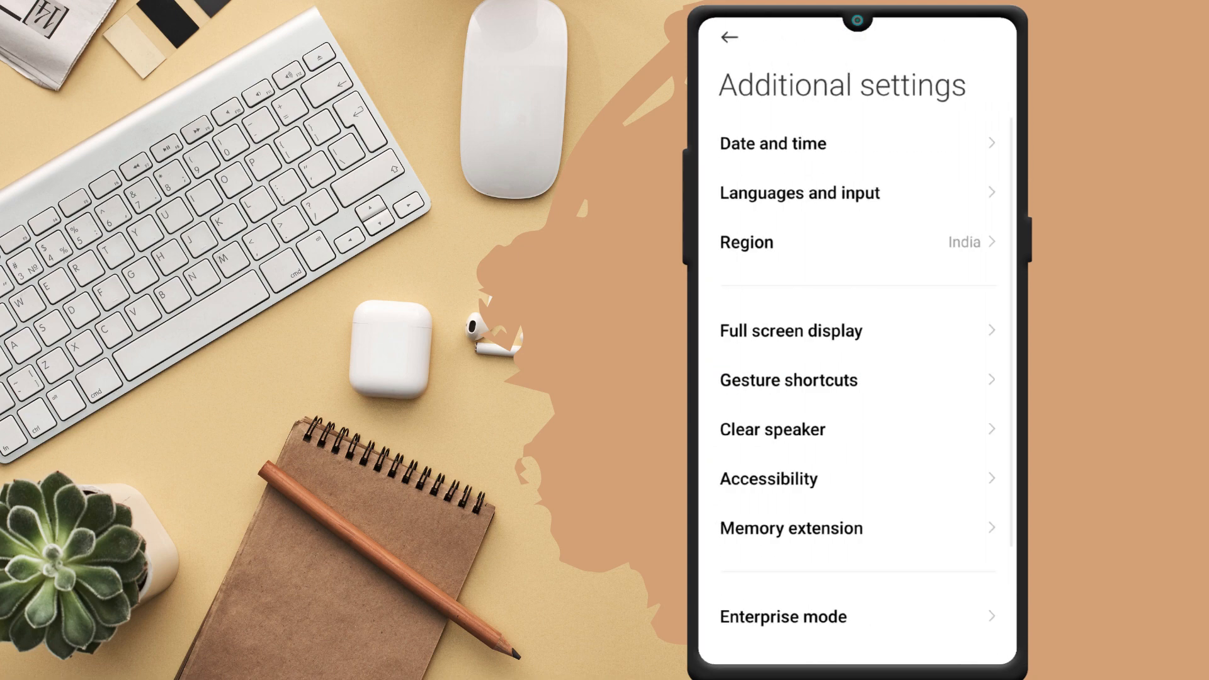
click(798, 192)
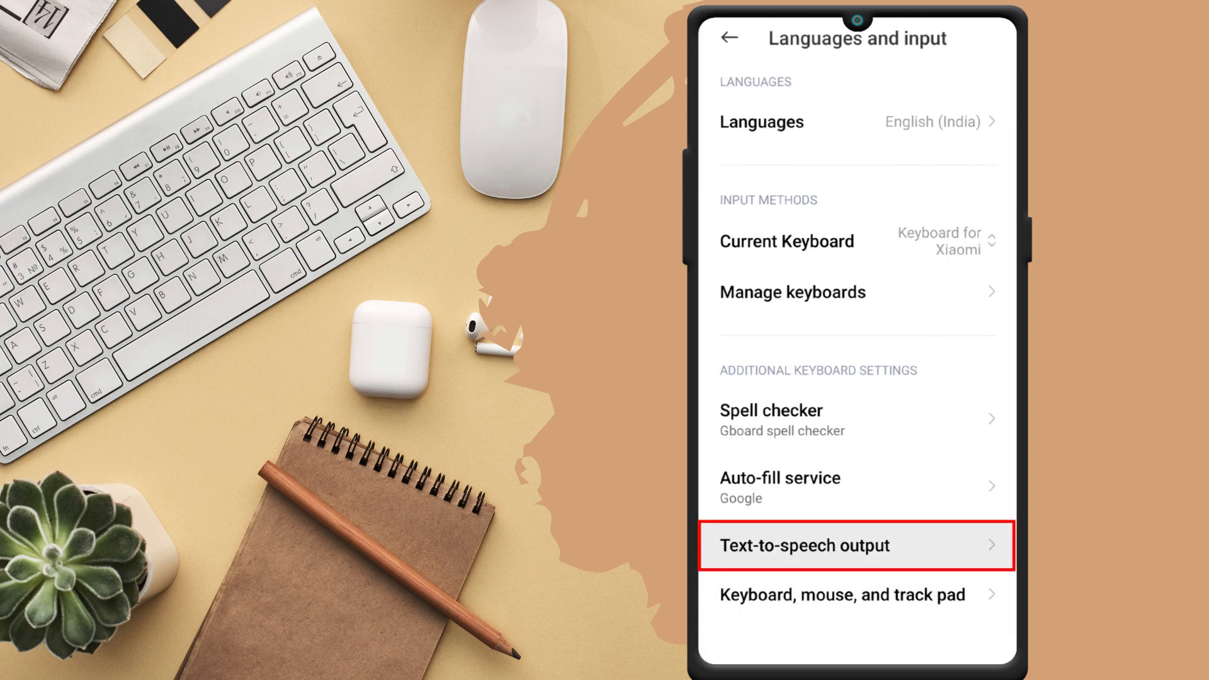
click(803, 546)
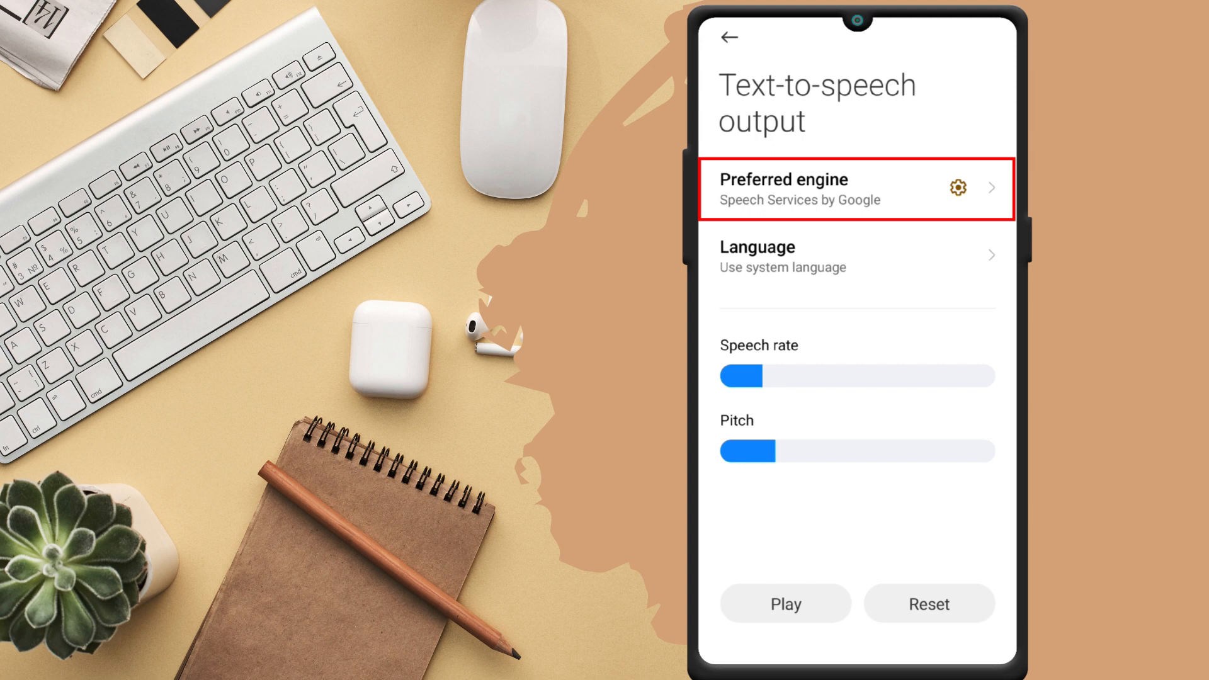
click(783, 189)
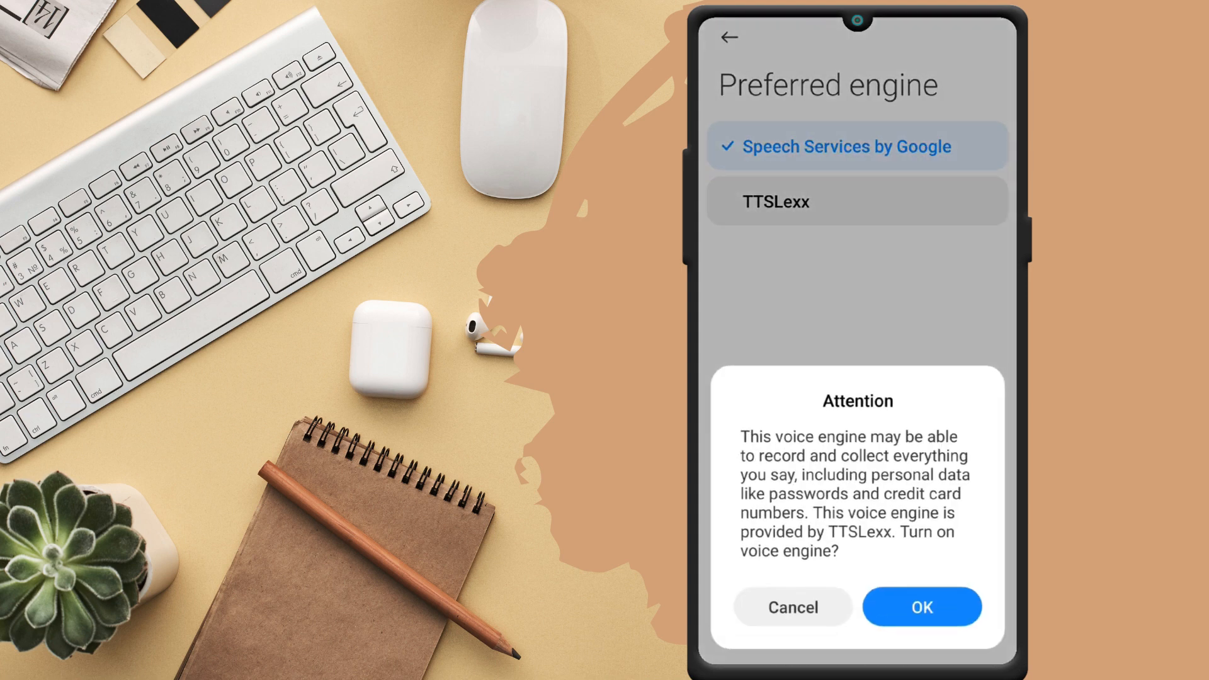
click(921, 607)
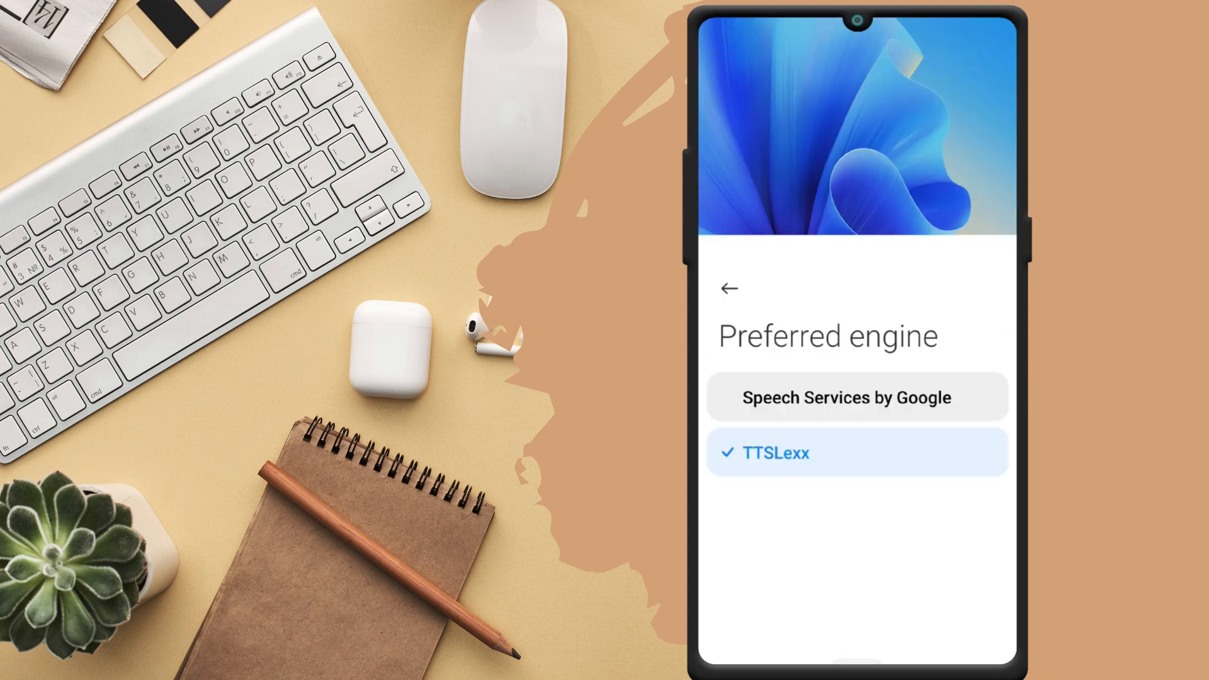
click(728, 288)
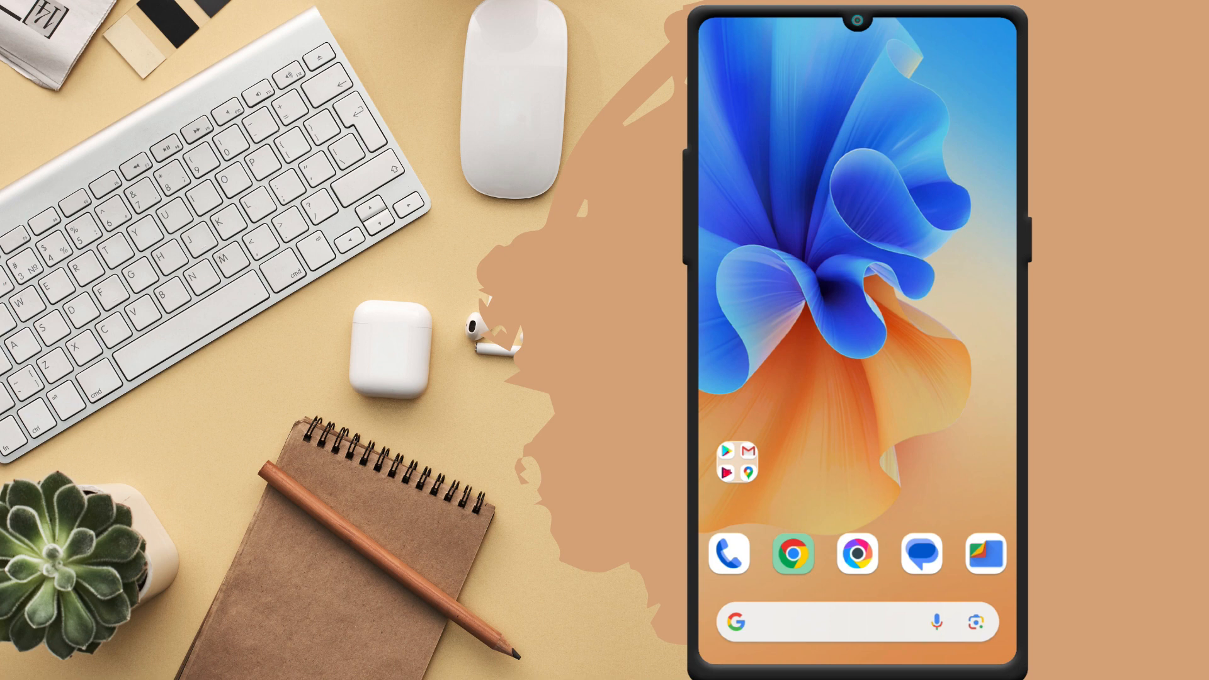
- Clear the Phone app's data from its app info page and confirm with OK
click(732, 462)
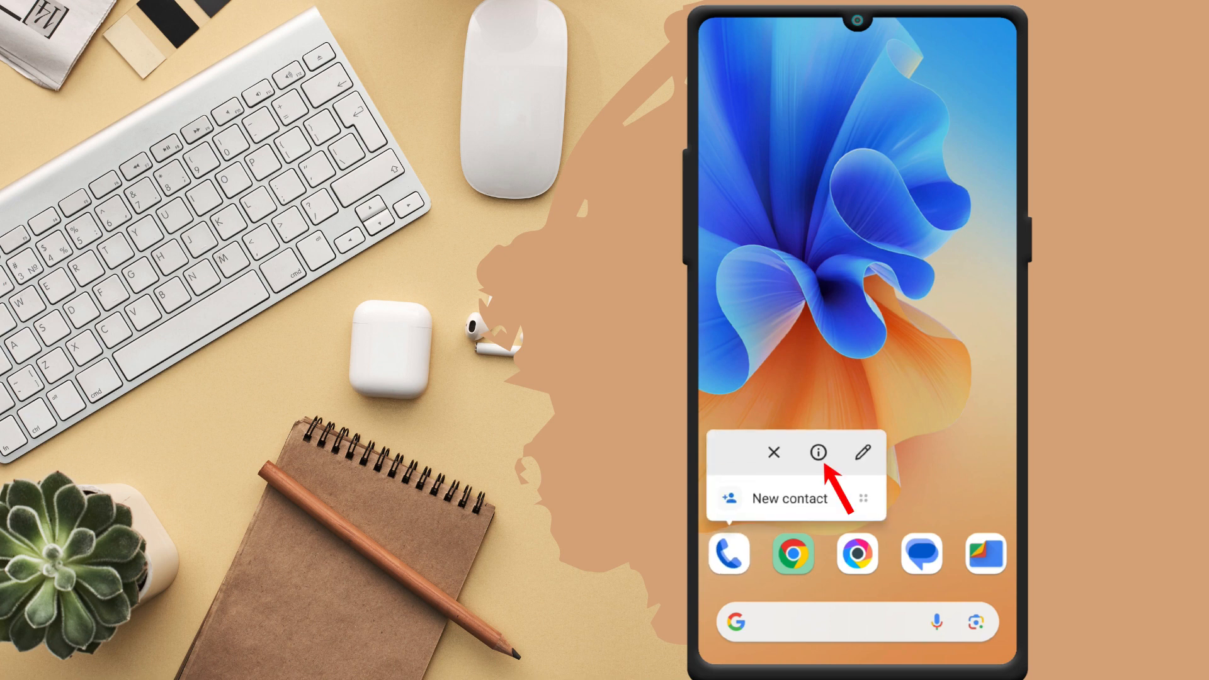
click(817, 452)
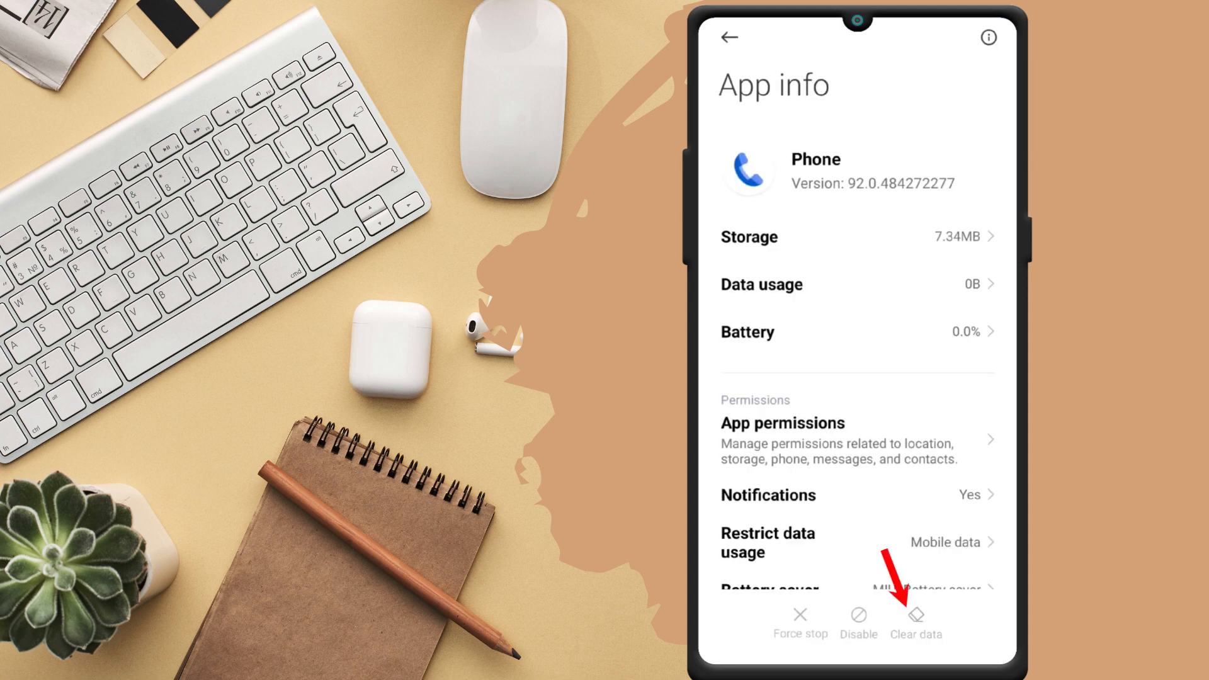
click(916, 623)
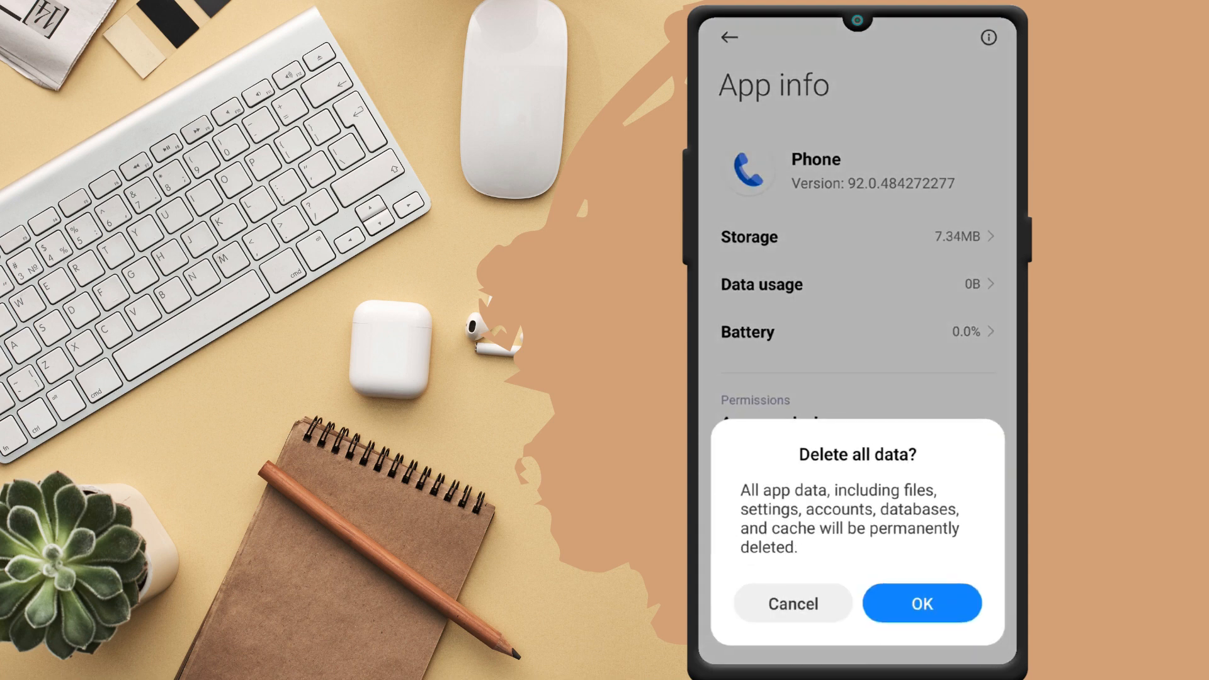
click(921, 603)
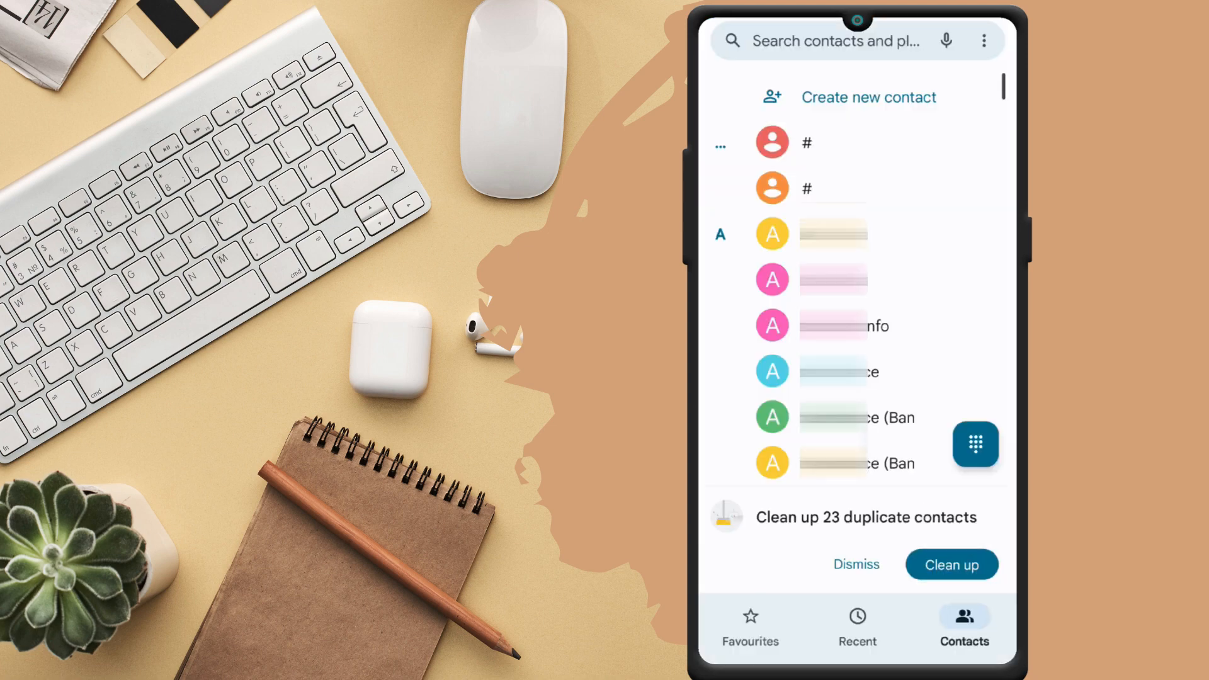
- Search 'mil', call Milan 1, then record the call and stop to save it
text(mil)
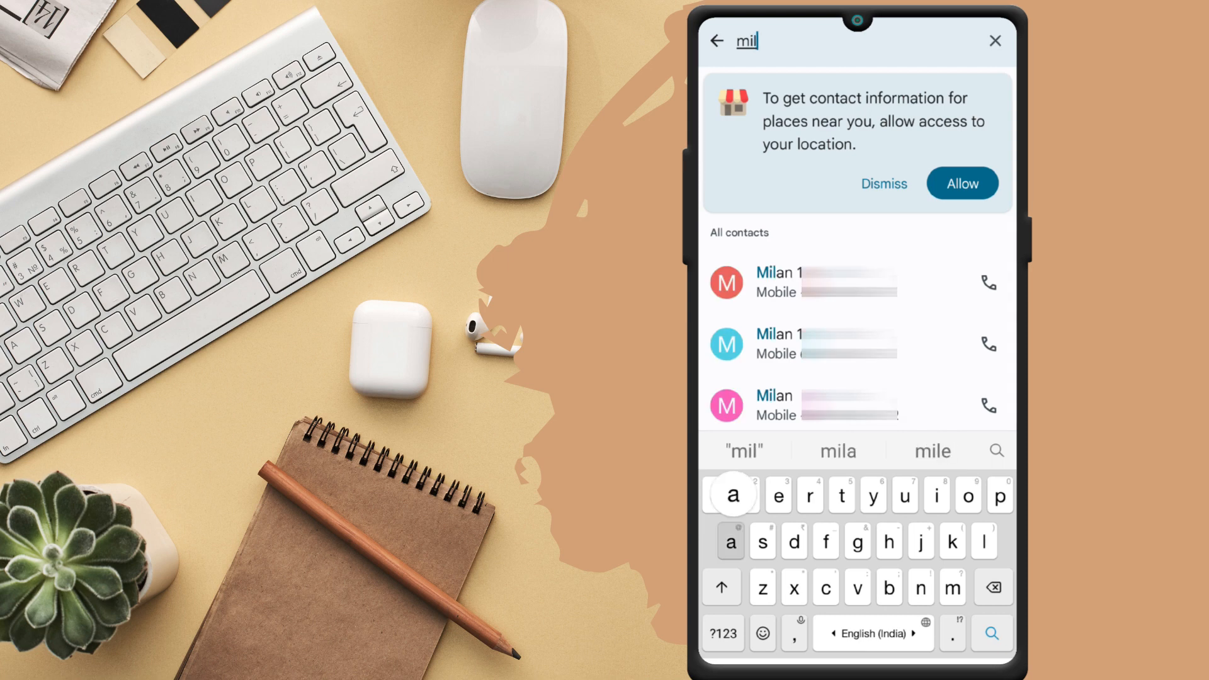
click(989, 282)
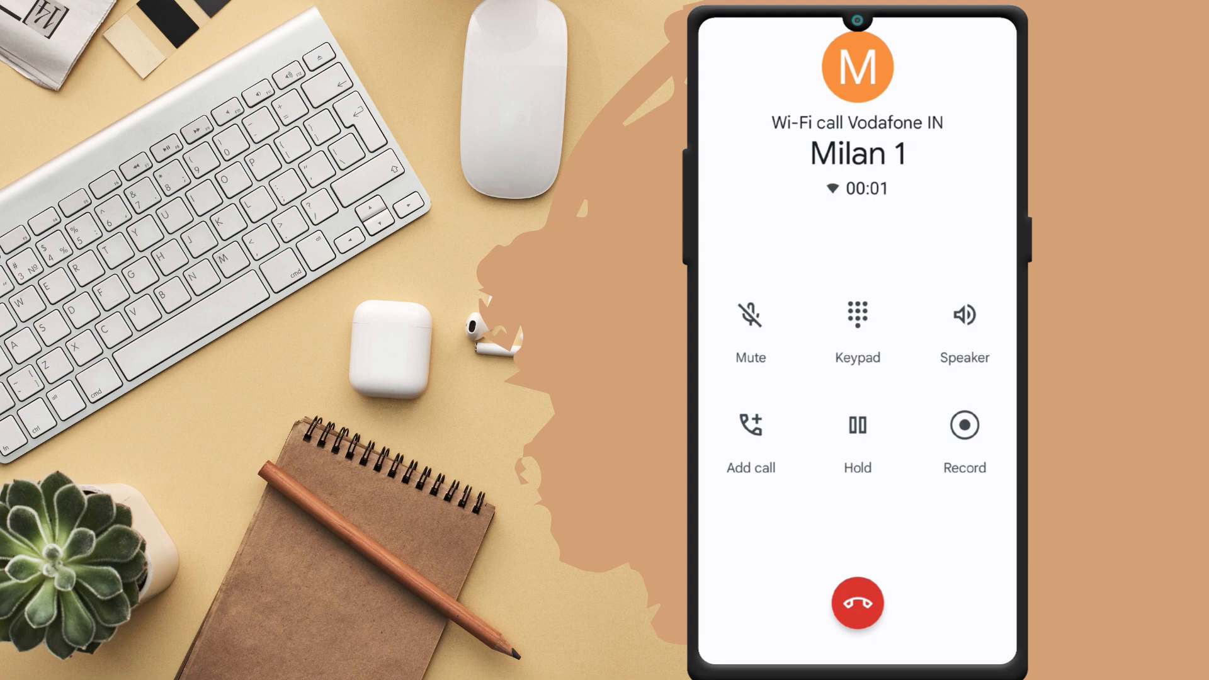
click(964, 425)
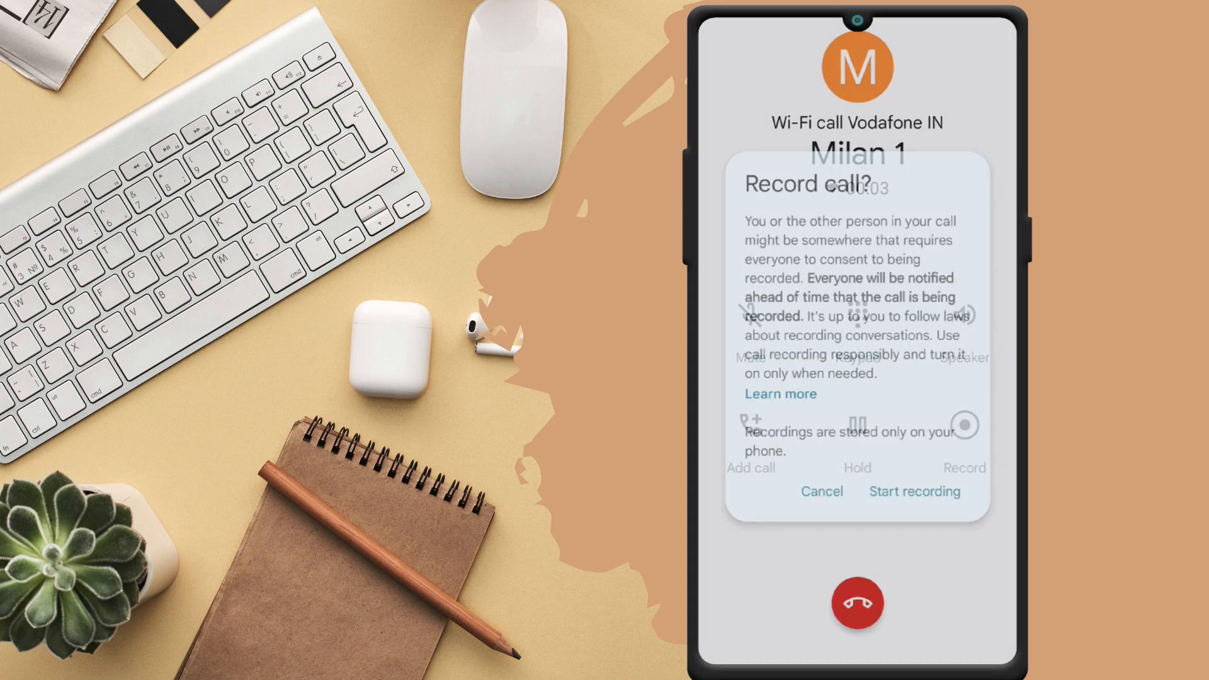
click(913, 491)
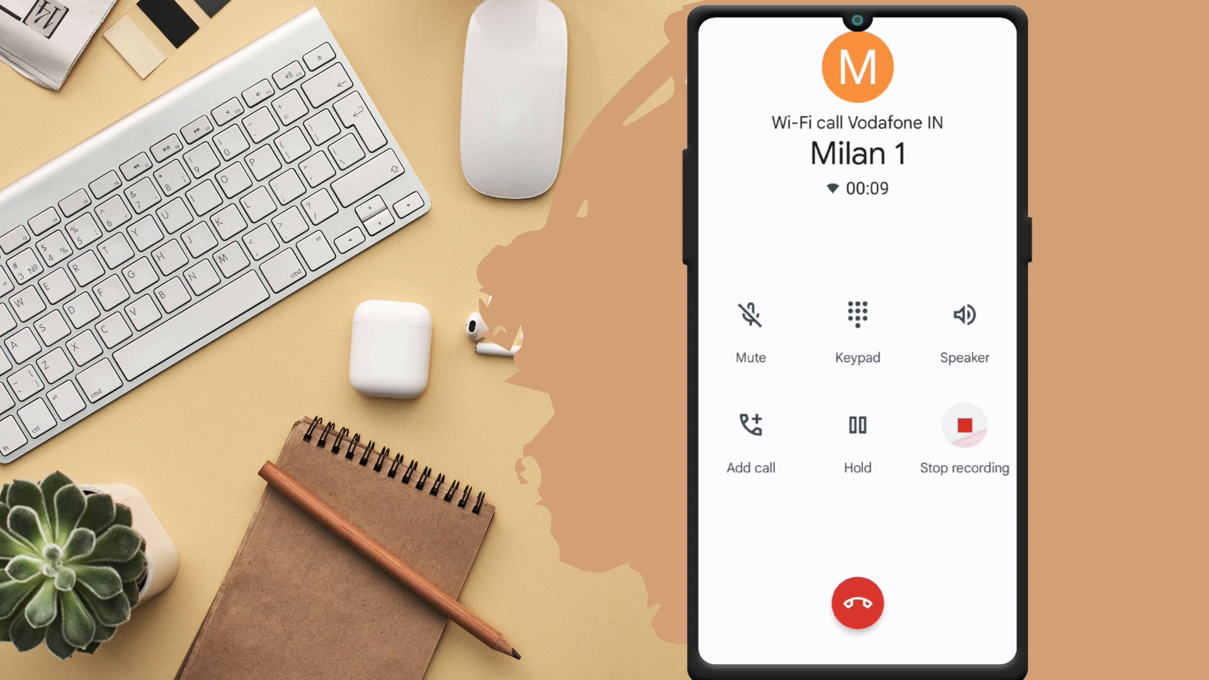
click(963, 425)
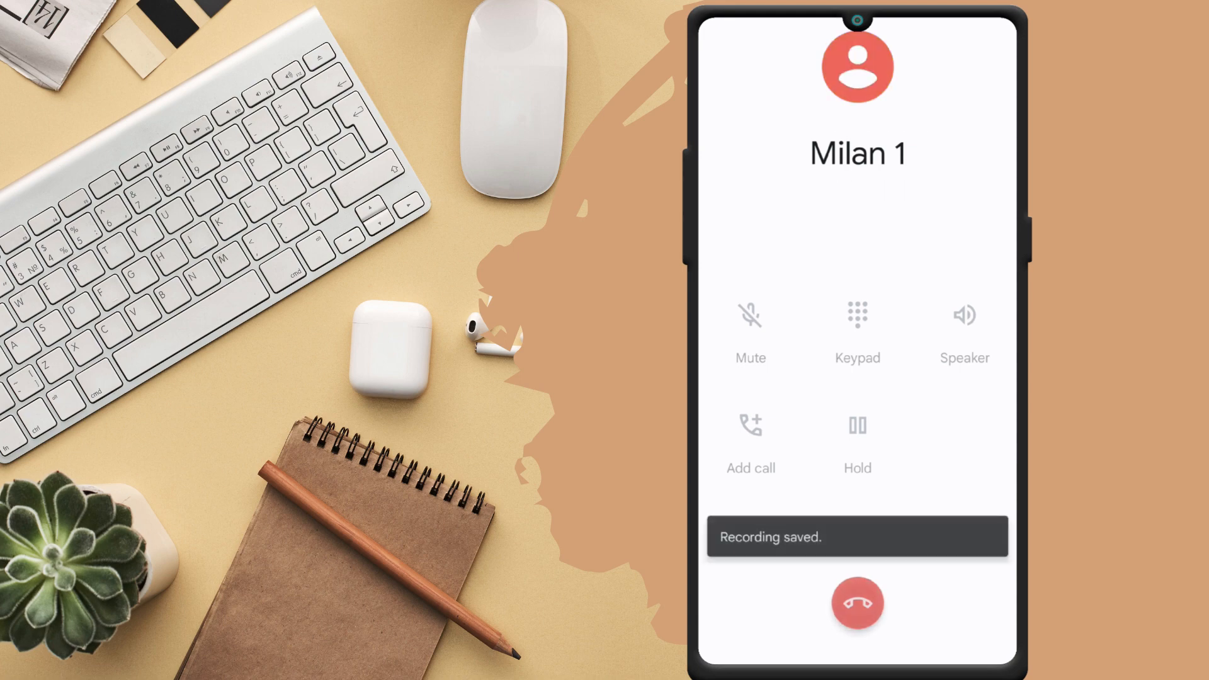